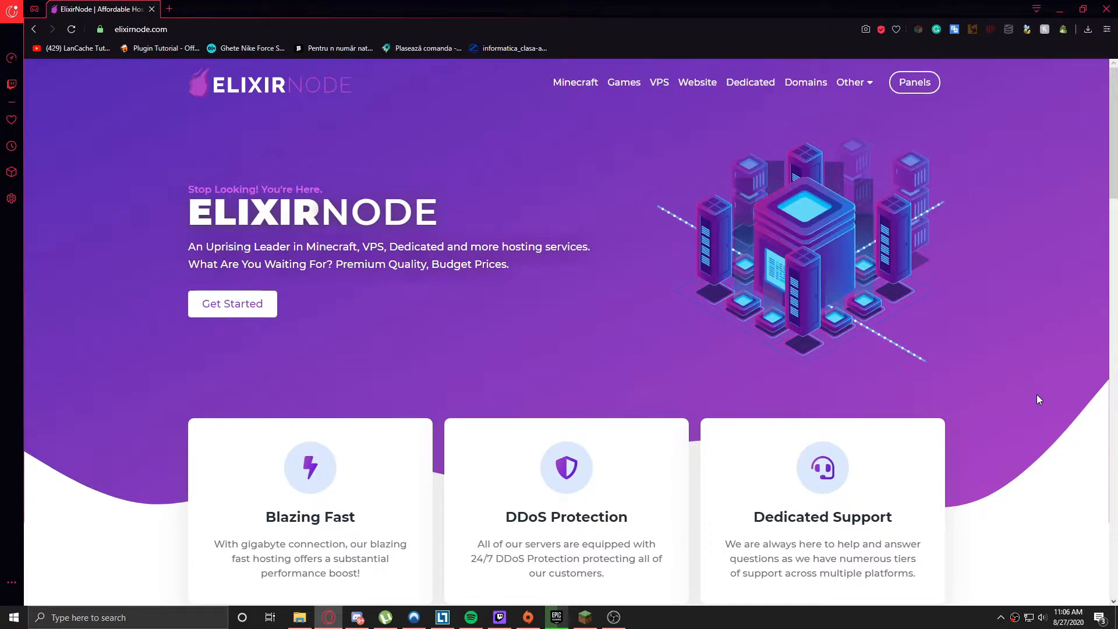
mouse_move(961, 73)
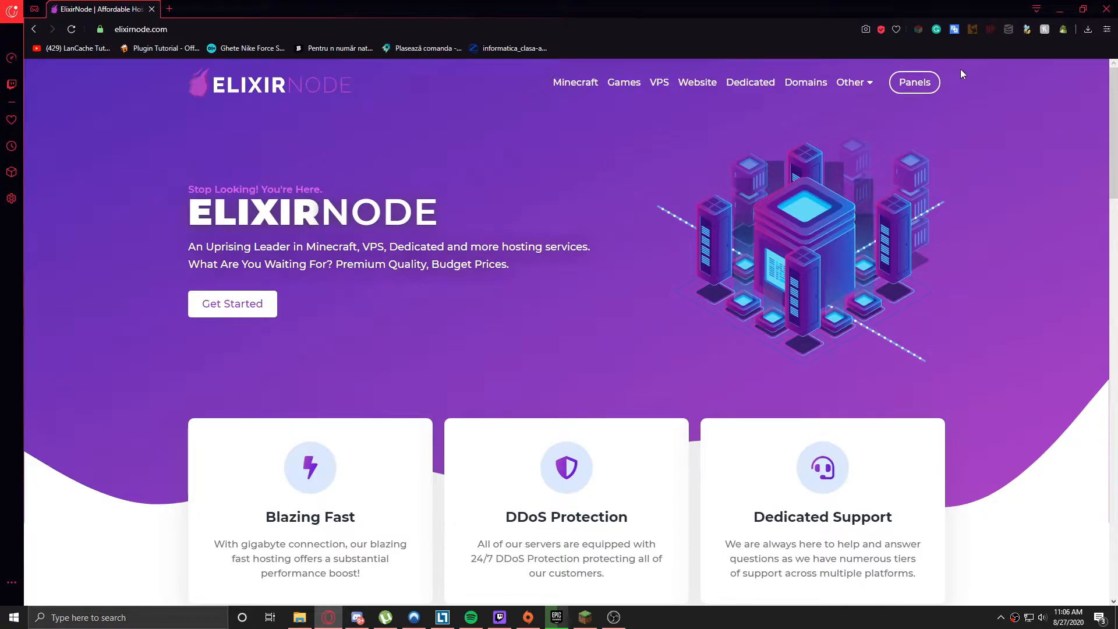
Reach the Game Panel server dashboard listing the !HelpCenter CSGO #1 server via the Panels menu
left_click(915, 81)
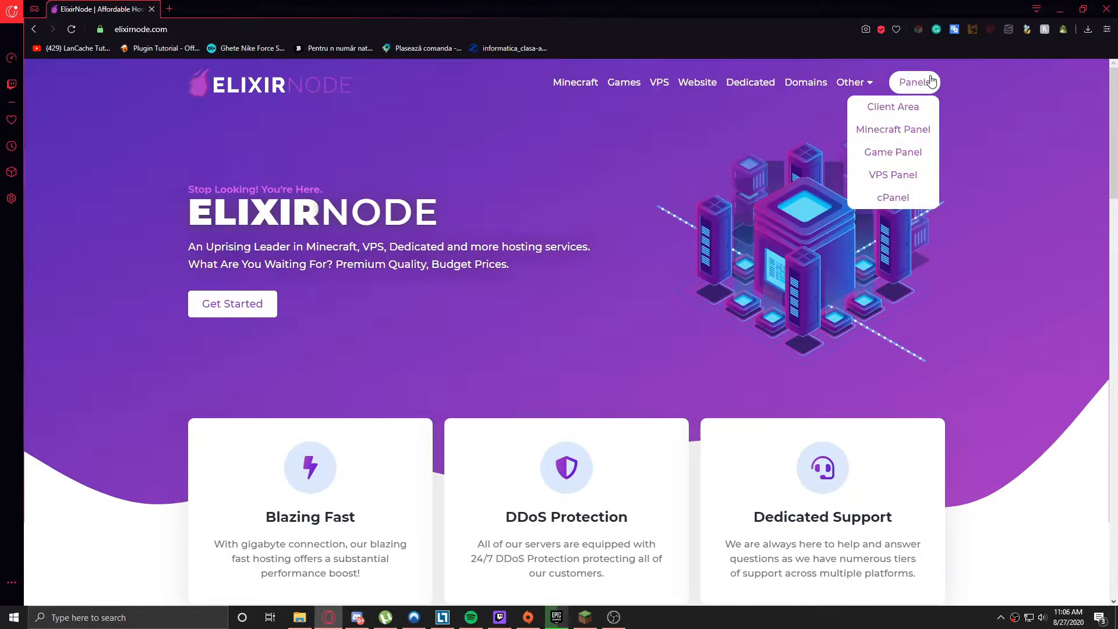
mouse_move(940, 84)
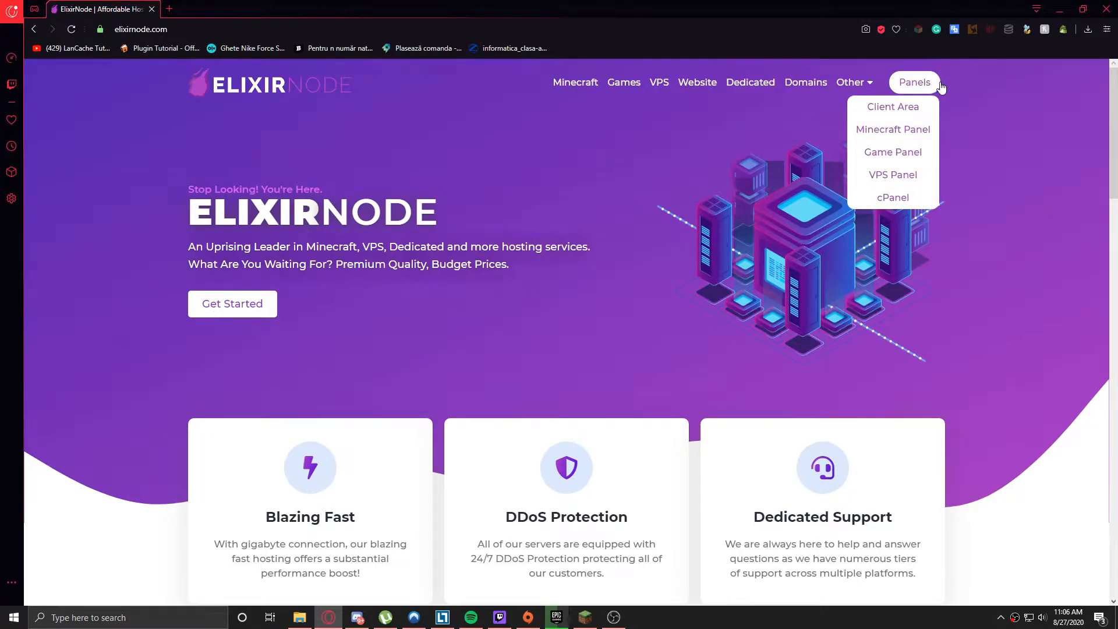
left_click(891, 152)
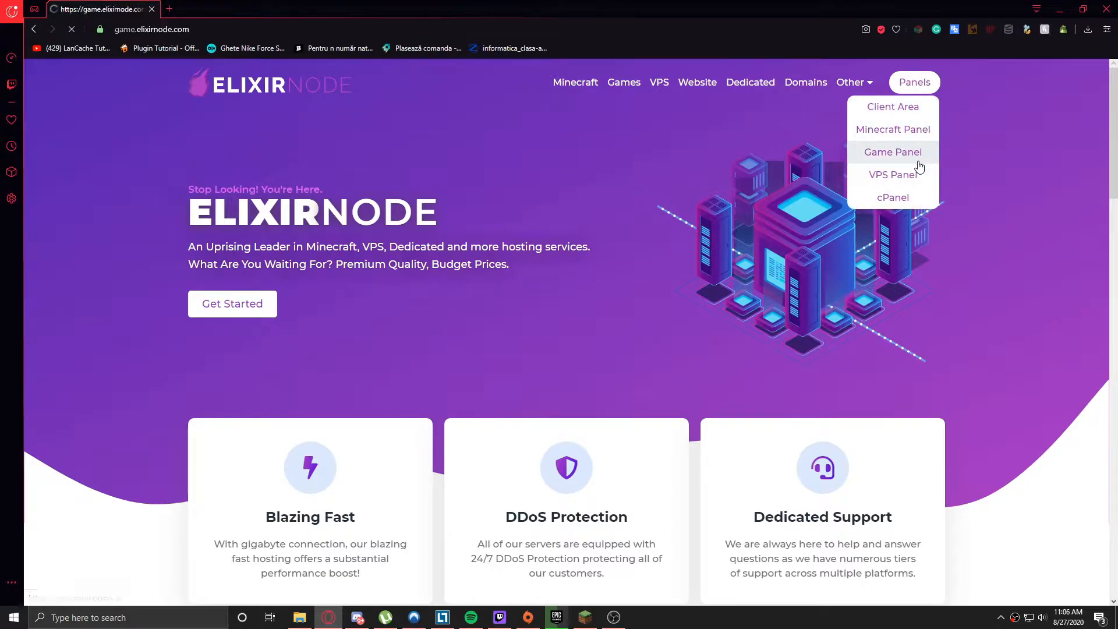
left_click(892, 152)
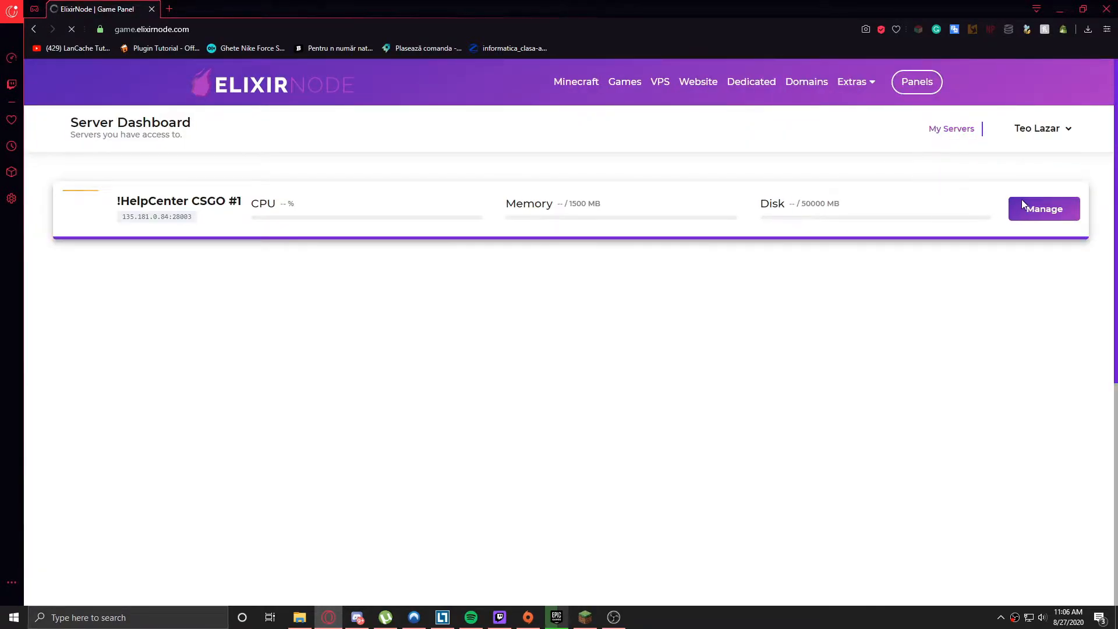
Manage the !HelpCenter CSGO #1 server and pop its console out into a separate browser window
left_click(1042, 208)
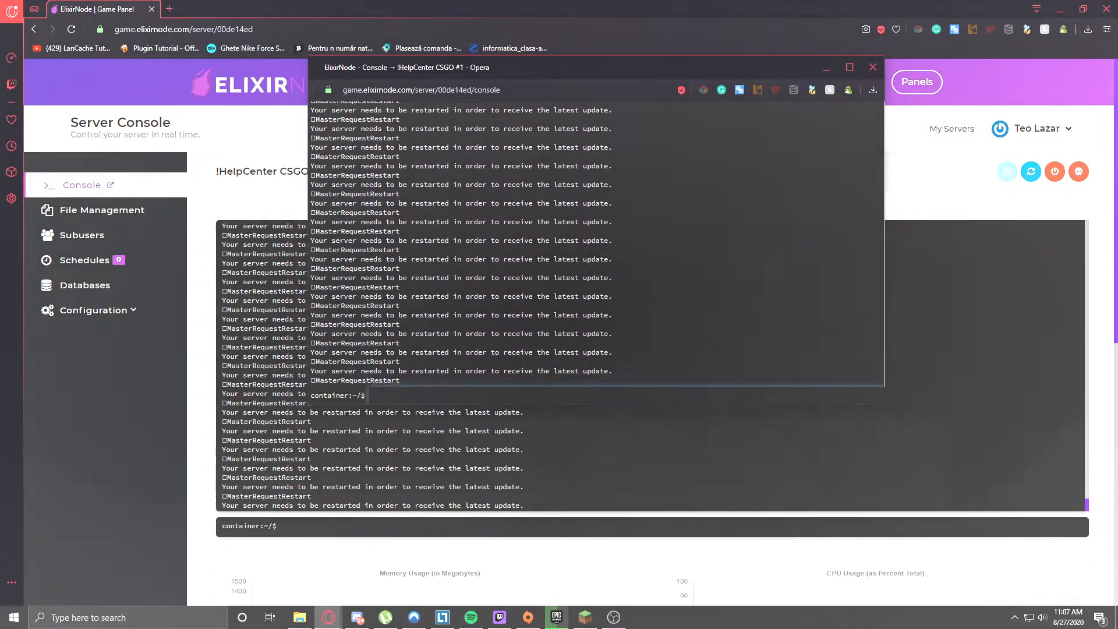
left_click(872, 68)
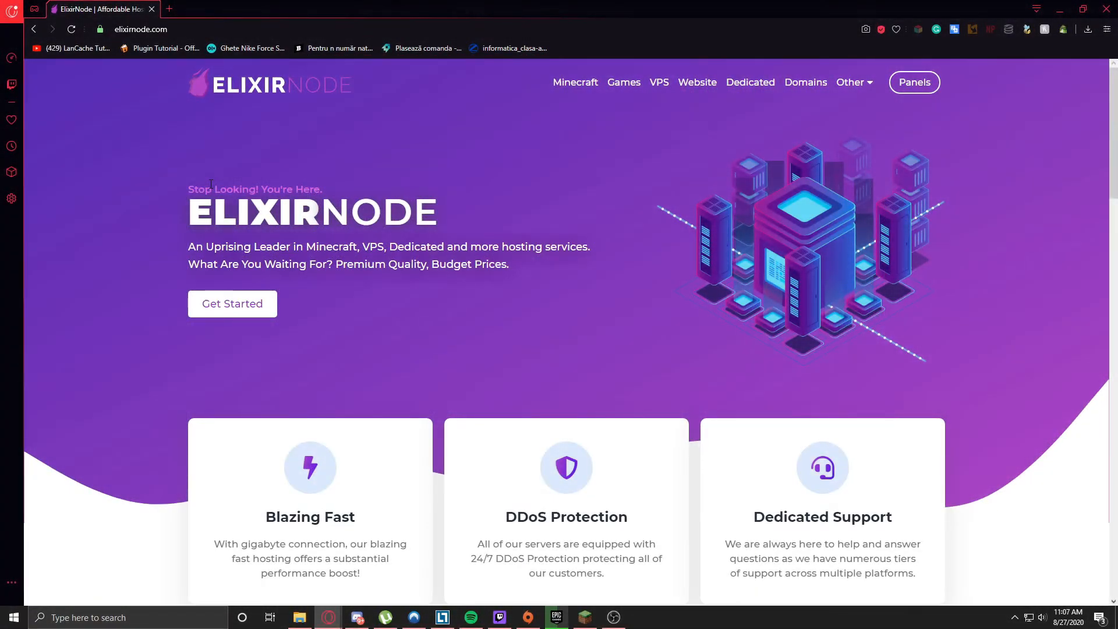